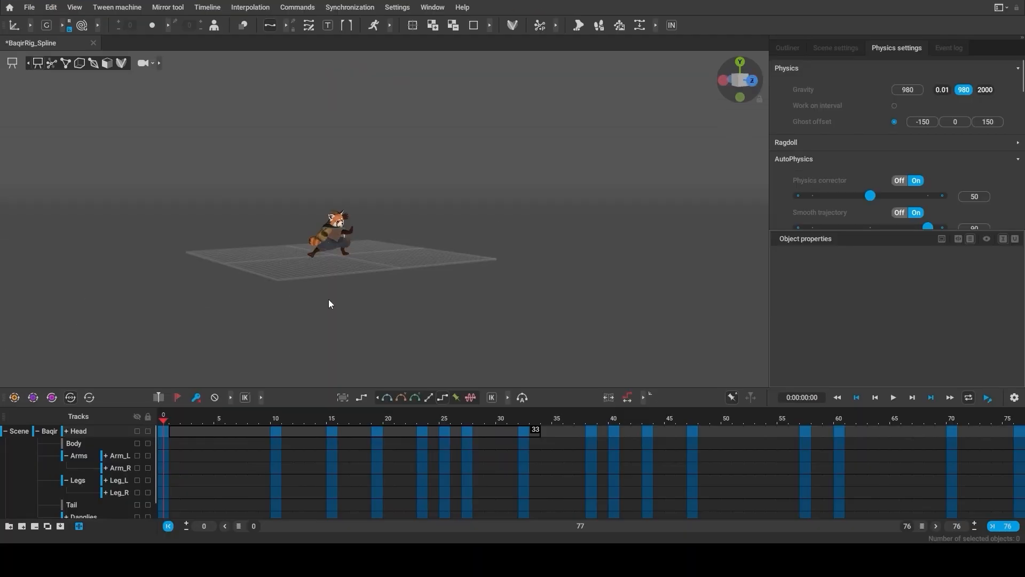
Review the red panda's keyed jump and its center-of-mass trajectory in the physics scene.
{"action": "left_click", "coordinate": [893, 397]}
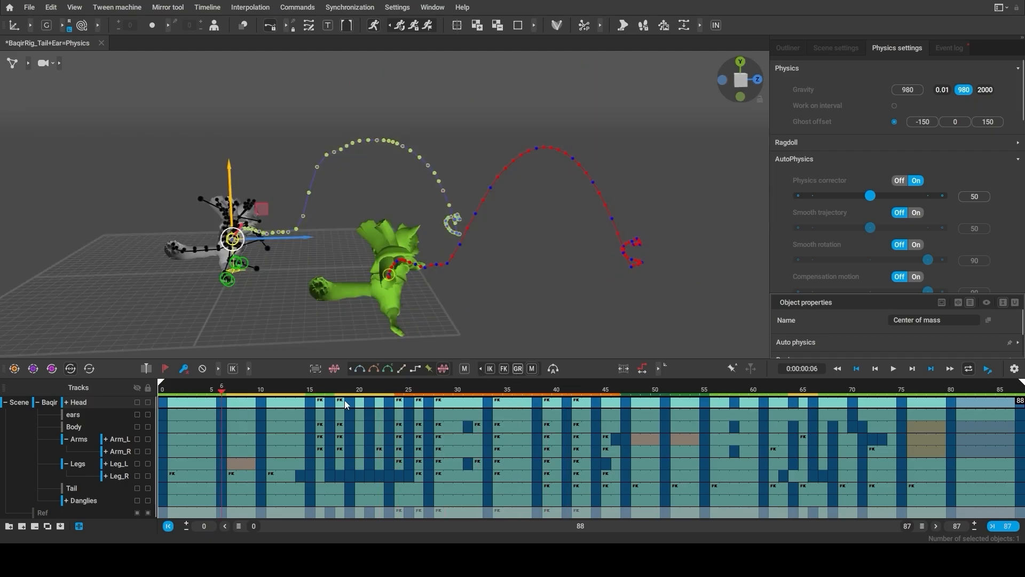
Open the Panda additional anim file and turn on all AutoPhysics toggles through Secondary motion.
{"action": "left_click", "coordinate": [448, 396]}
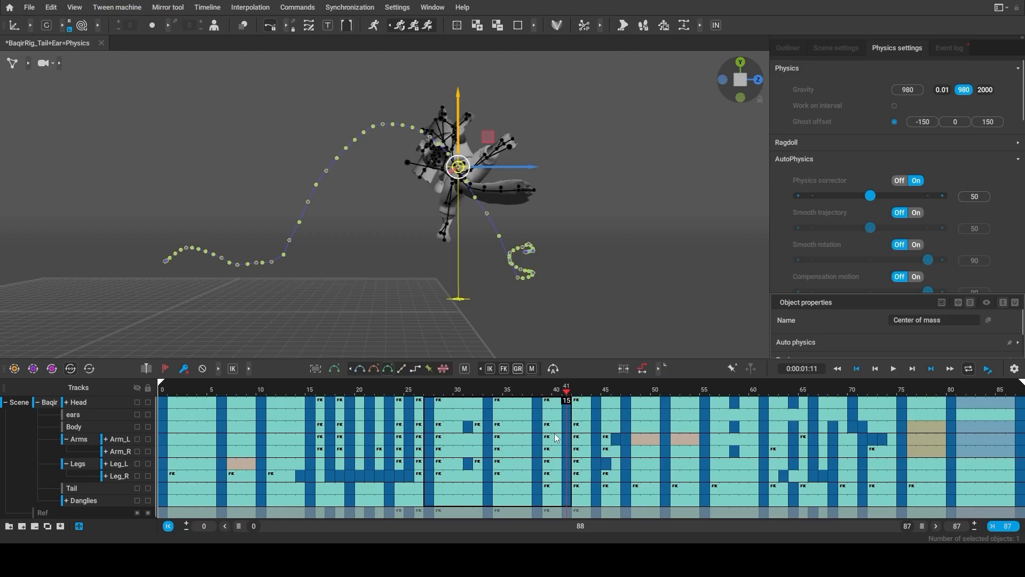
{"action": "left_click", "coordinate": [241, 389]}
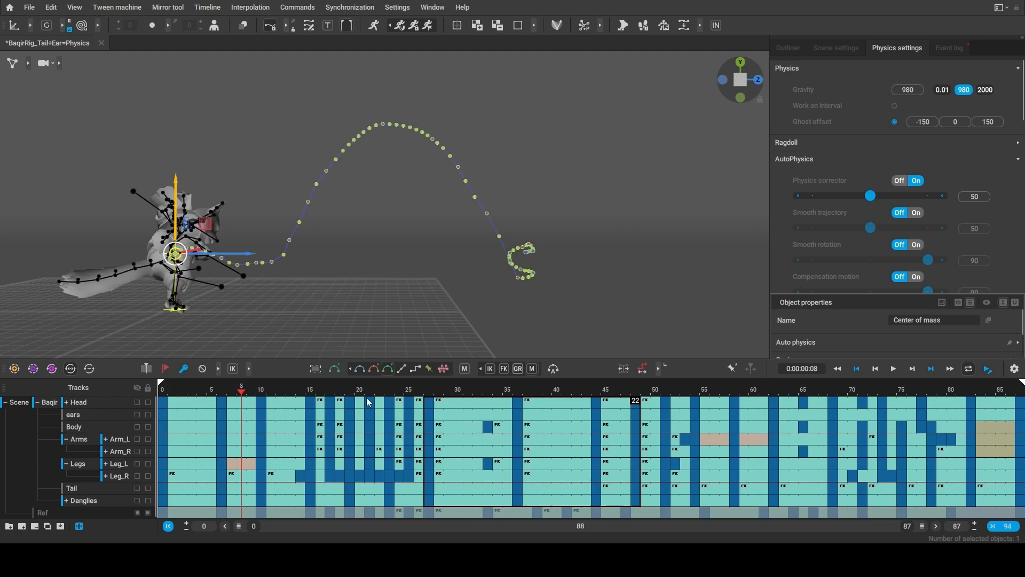
{"action": "left_click", "coordinate": [891, 367]}
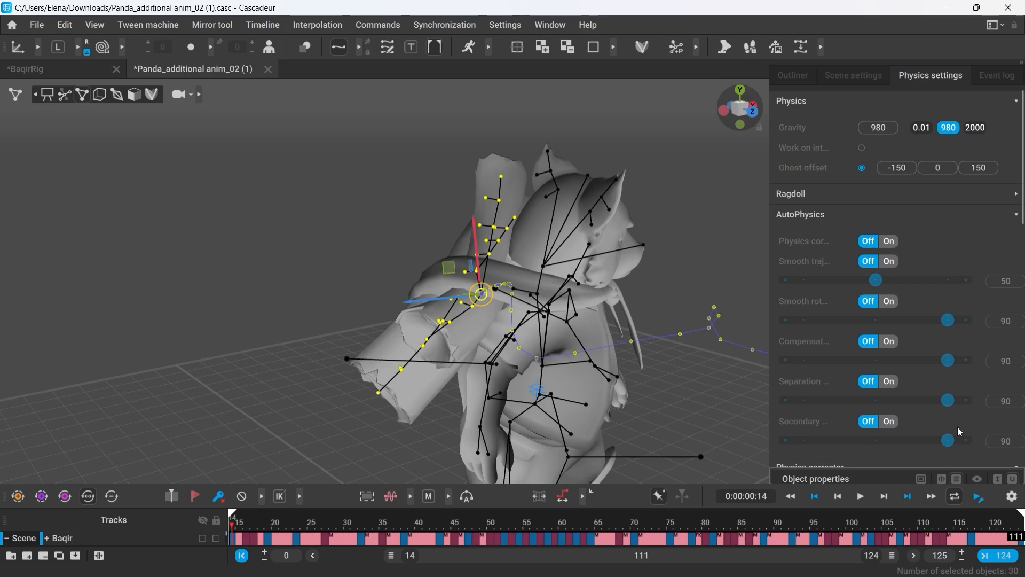
Set Secondary motion to Local blending 46, Global blending 0 and Air friction 30.
{"action": "left_click", "coordinate": [887, 420]}
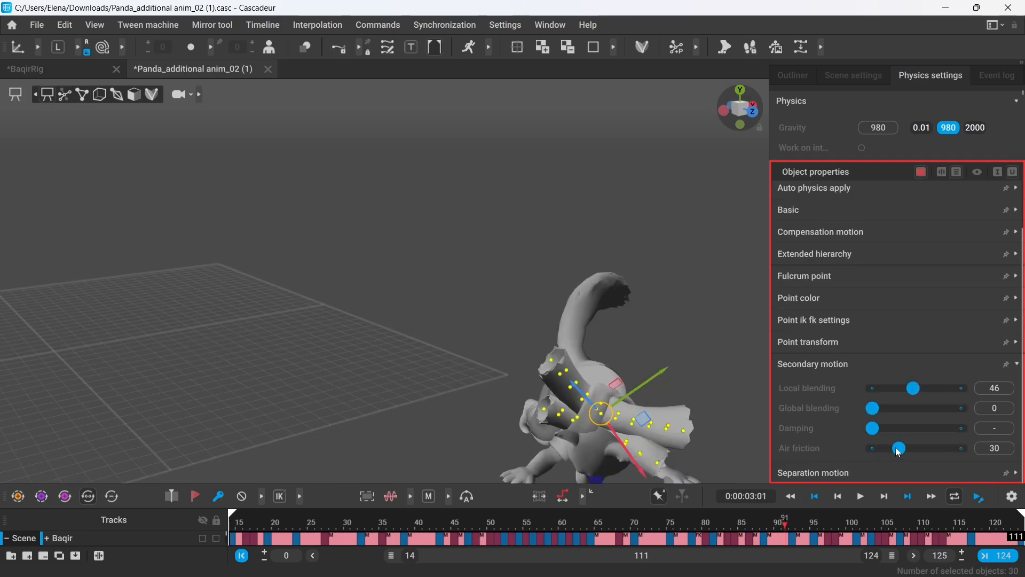
{"action": "left_click", "coordinate": [859, 495]}
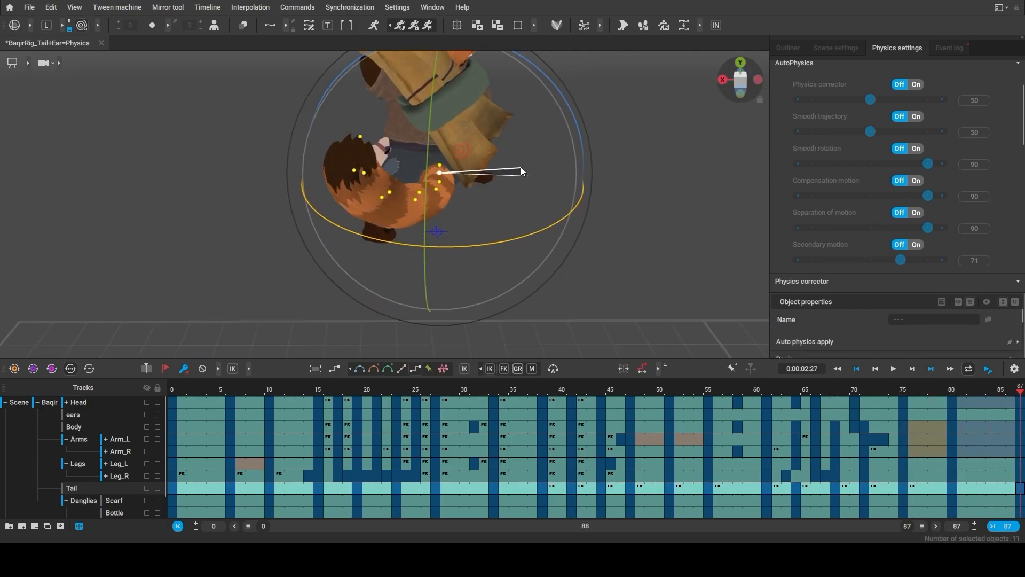
Rotate the Tail track controllers and set AutoPhysics Secondary motion to 71.
{"action": "left_click", "coordinate": [891, 368]}
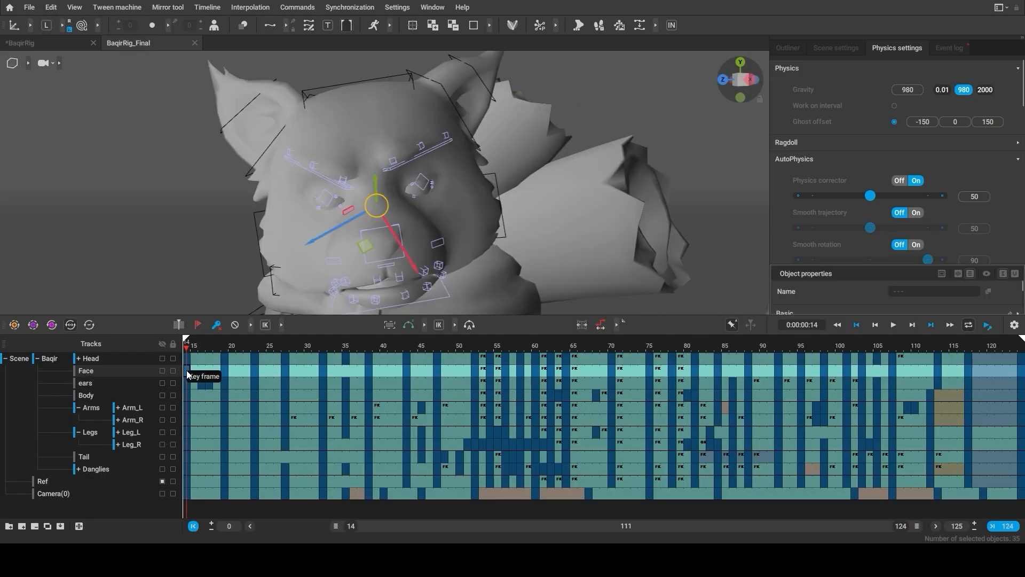
Move lip controller boxes like lip_right_top1_Box to key mouth shapes on the Face track.
{"action": "left_click", "coordinate": [43, 42]}
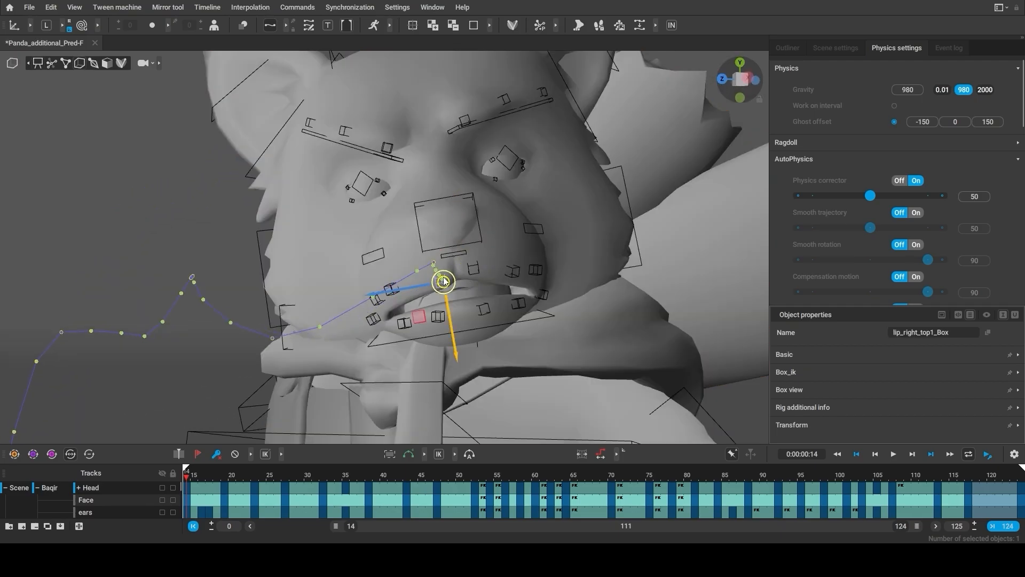
{"action": "left_click", "coordinate": [786, 47]}
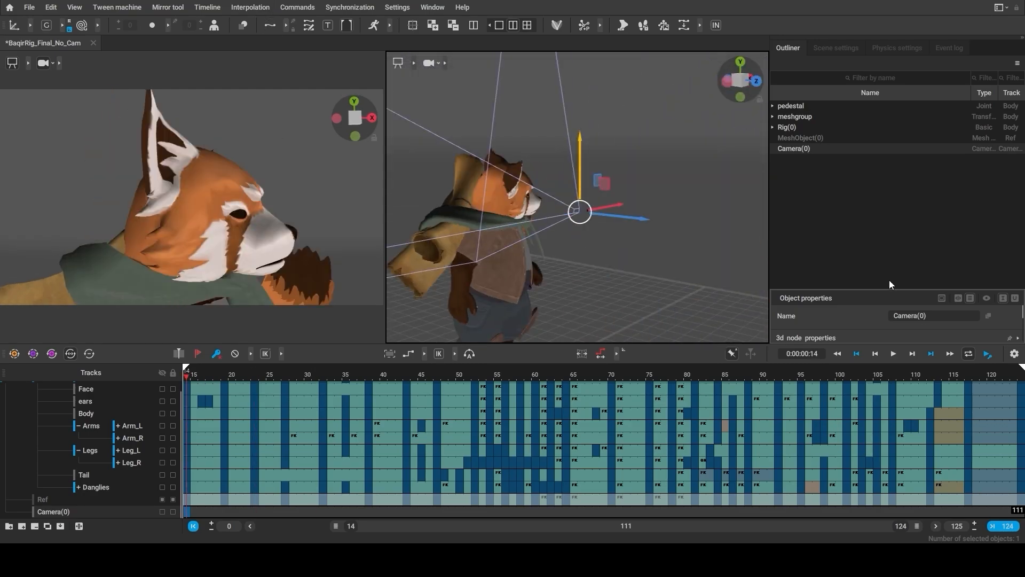
Add camera Cam_Start in split viewport, key its path, and set field of view 40.
{"action": "left_click", "coordinate": [323, 374]}
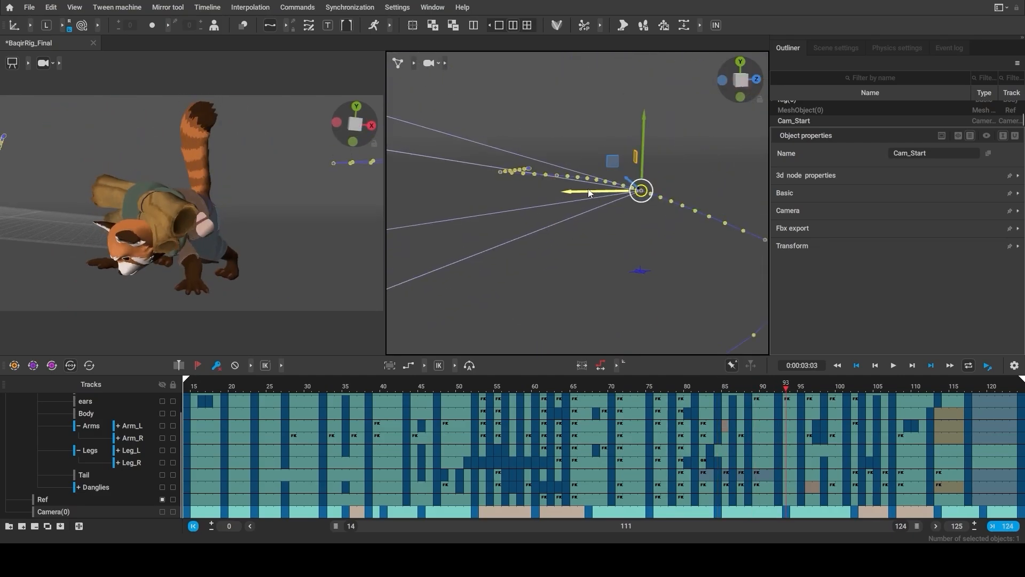
{"action": "left_click", "coordinate": [862, 386]}
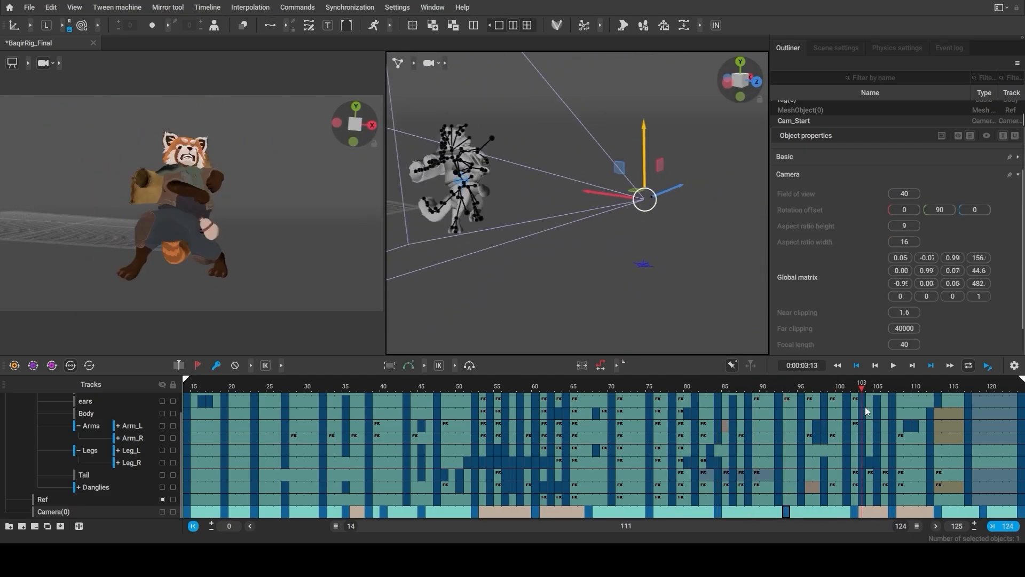